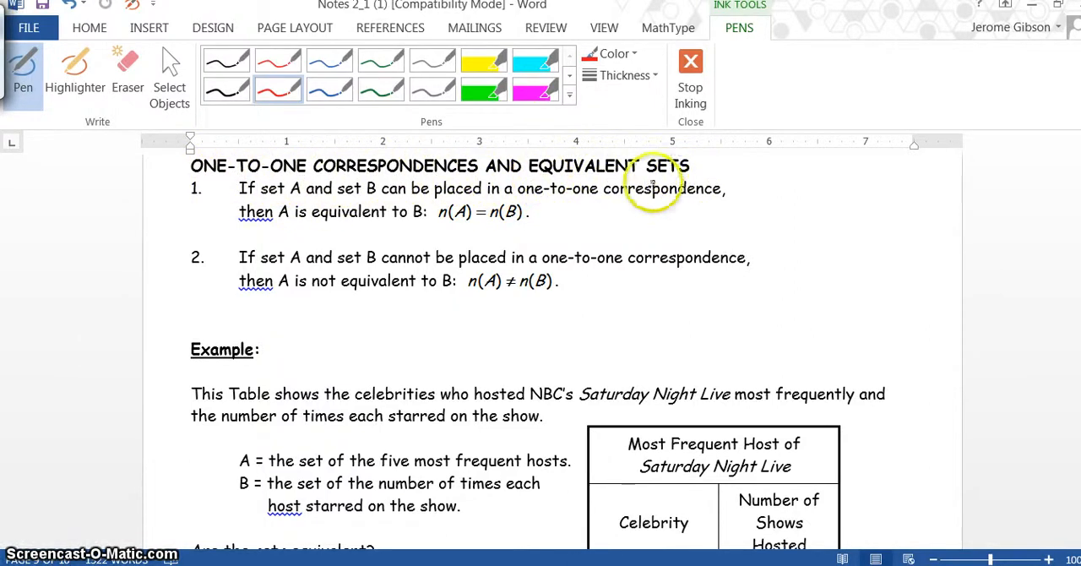
mouse_move(420, 202)
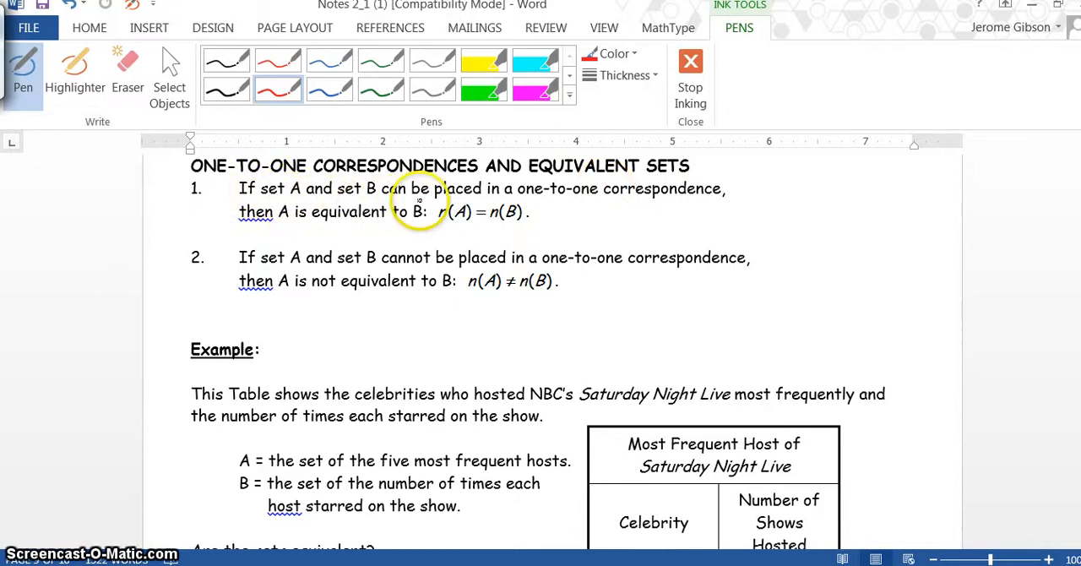
mouse_move(652, 200)
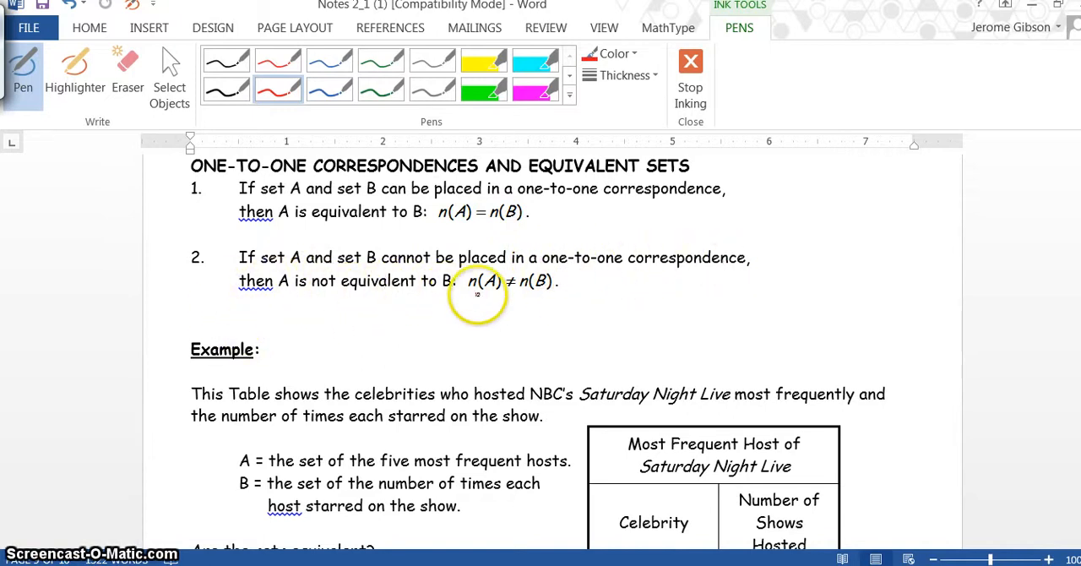
mouse_move(515, 283)
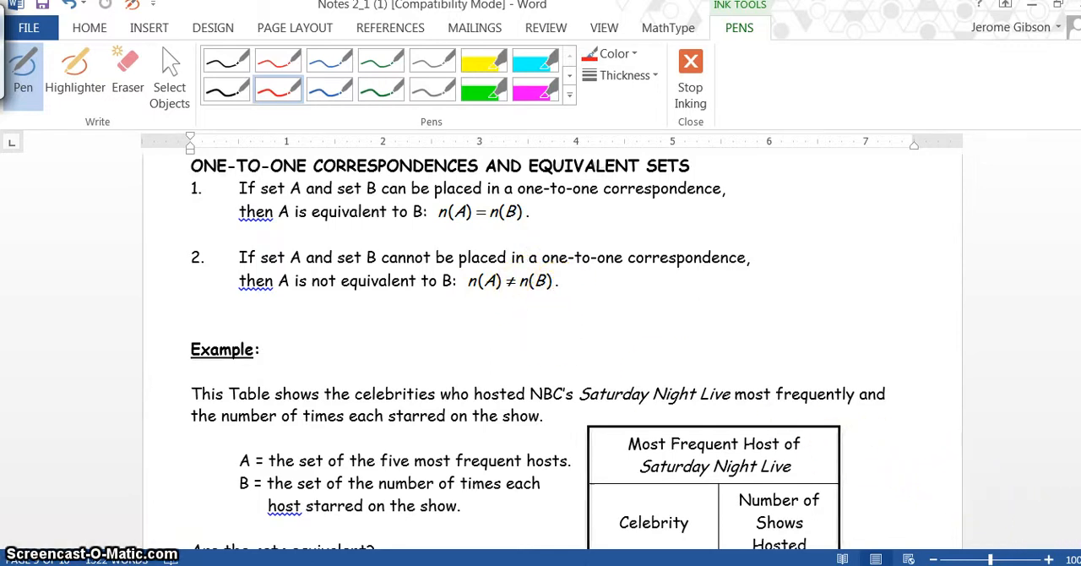
Scroll down to the example's Method 1 and Method 2 section
scroll("down", 3)
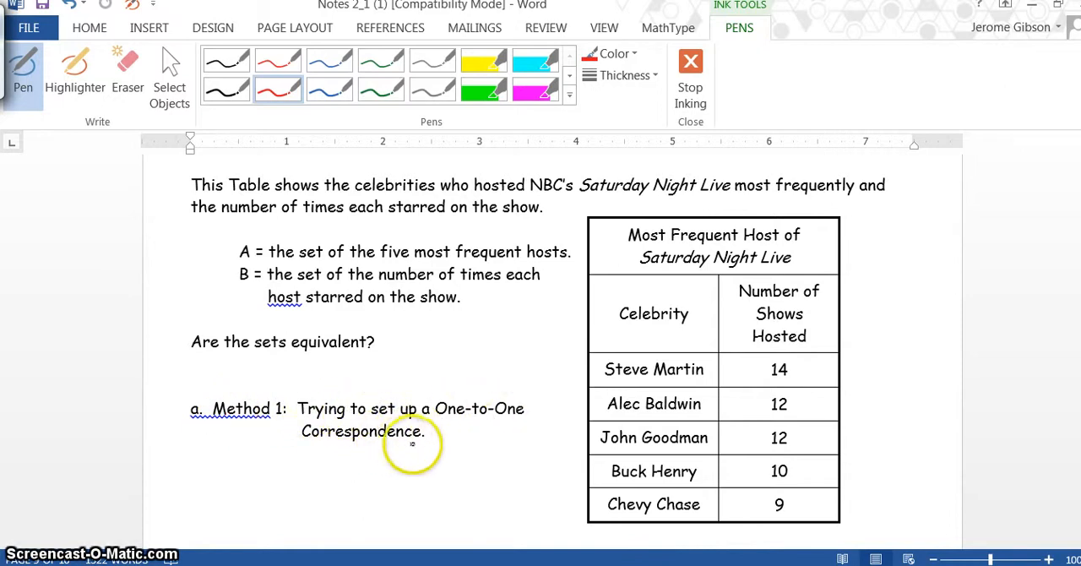
scroll("down", 3)
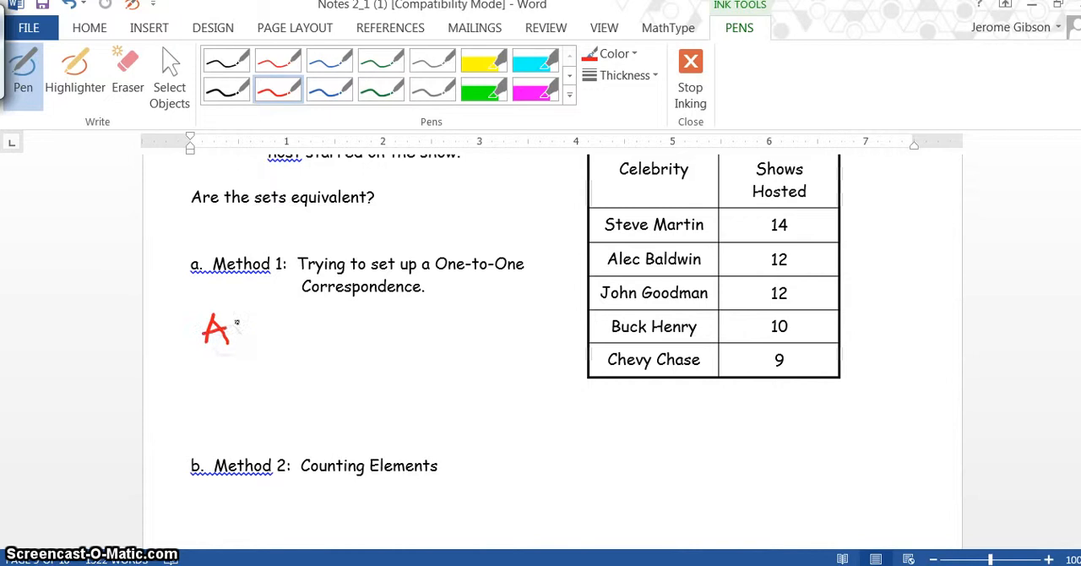
Ink red sets A = {S, A, J, B, C} and B = {14, 12, 10, 9} under Method 1
left_click_drag(236, 330, 271, 326)
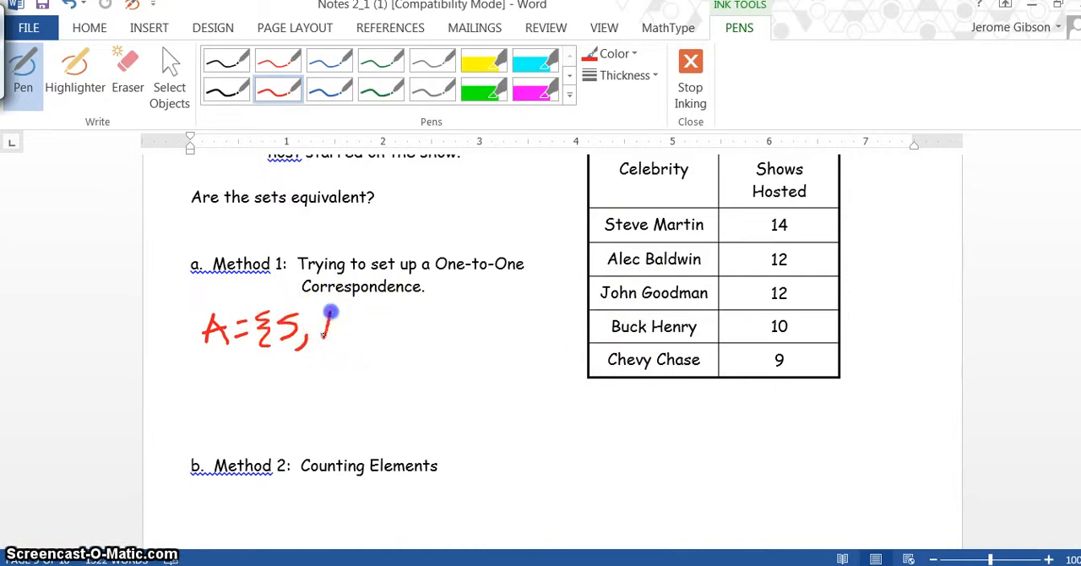
left_click_drag(330, 317, 354, 346)
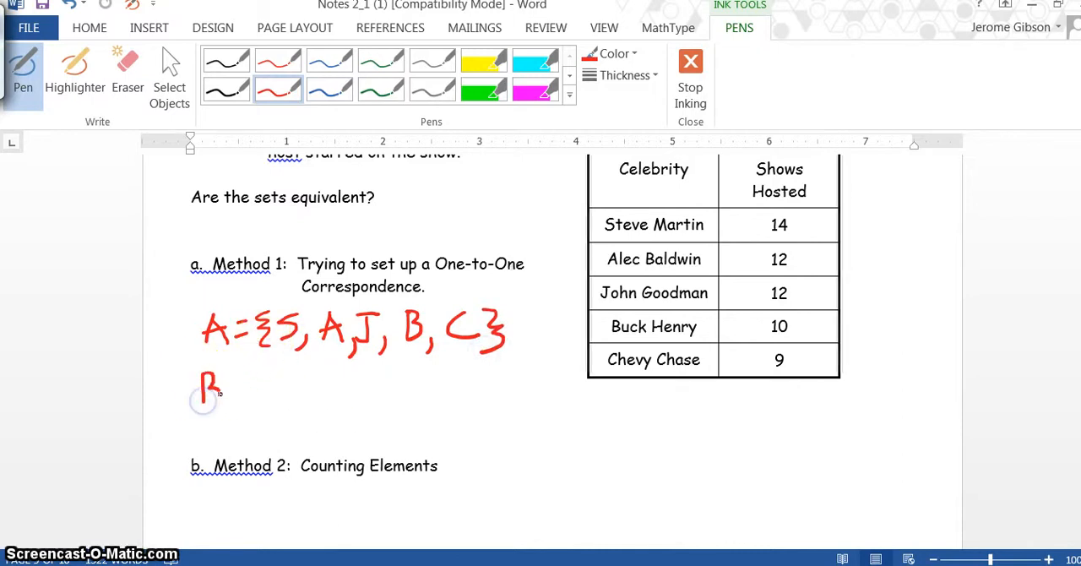
left_click_drag(203, 397, 279, 388)
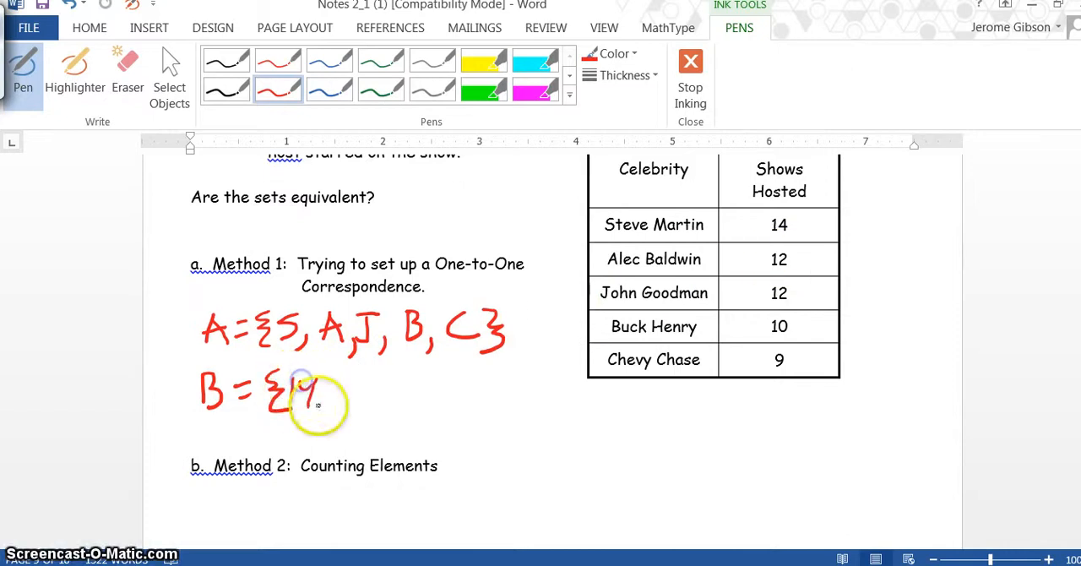
left_click_drag(329, 397, 351, 401)
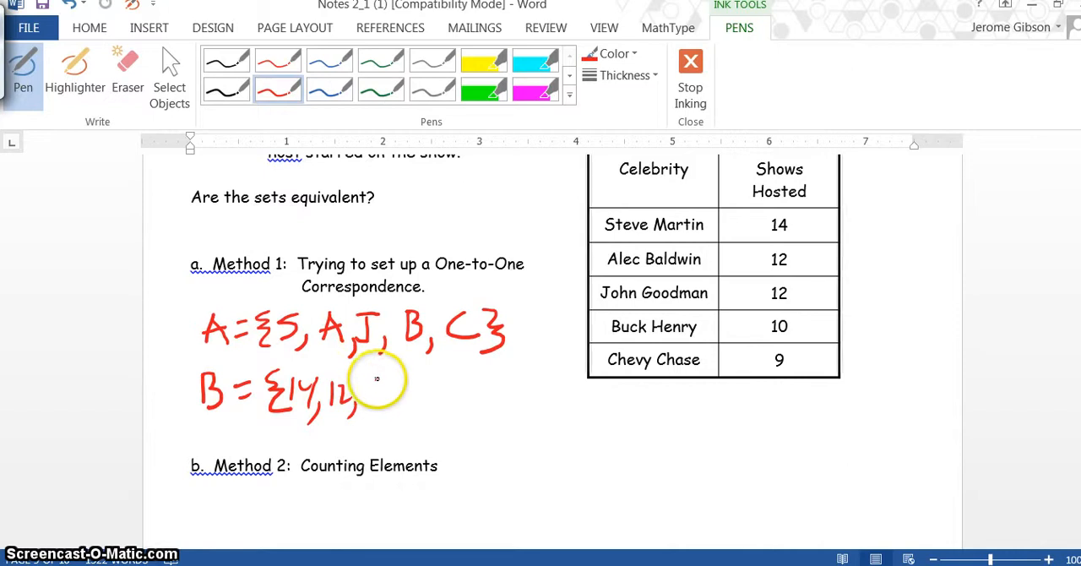
left_click_drag(380, 397, 440, 406)
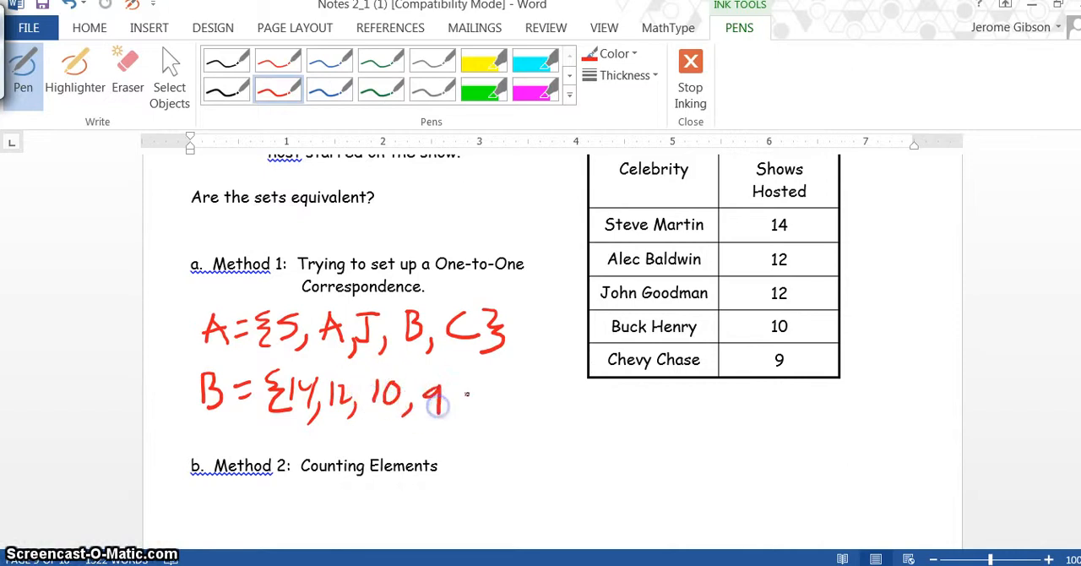
left_click_drag(447, 397, 460, 423)
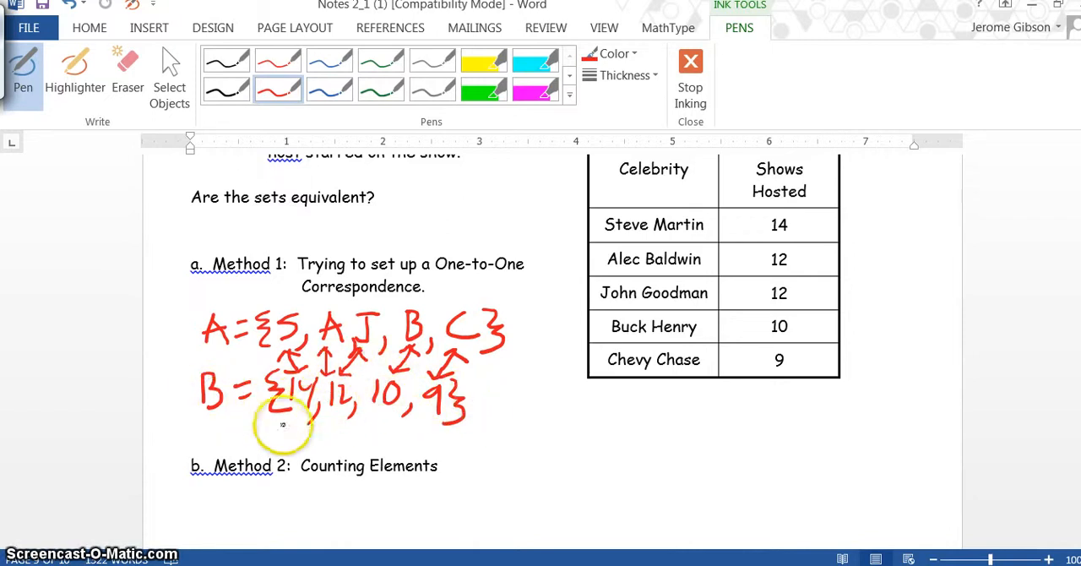
Handwrite 'not equivalent' in red ink beneath the paired sets A and B
left_click_drag(262, 440, 354, 435)
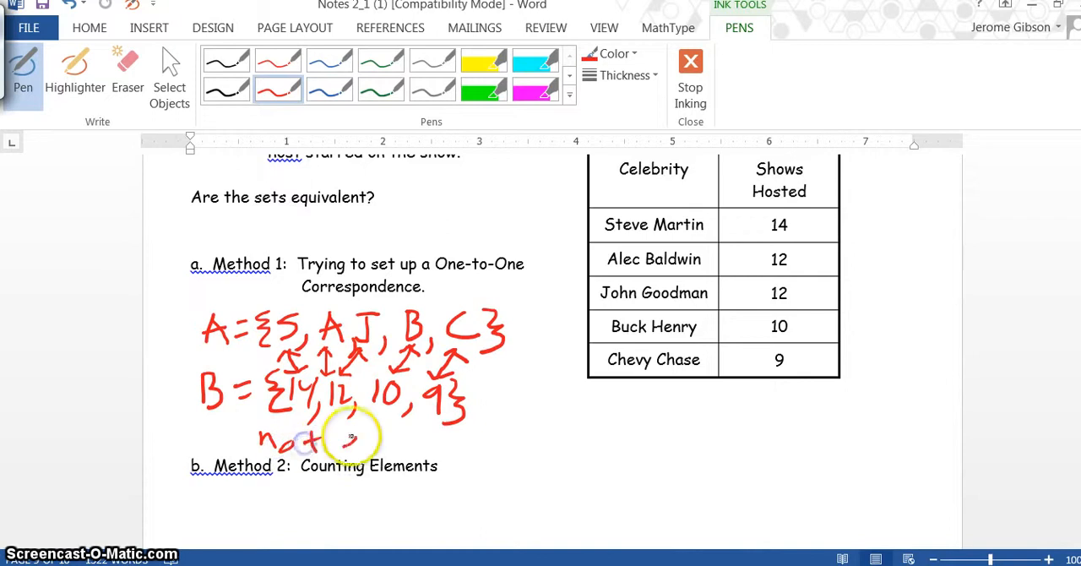
left_click_drag(346, 443, 422, 444)
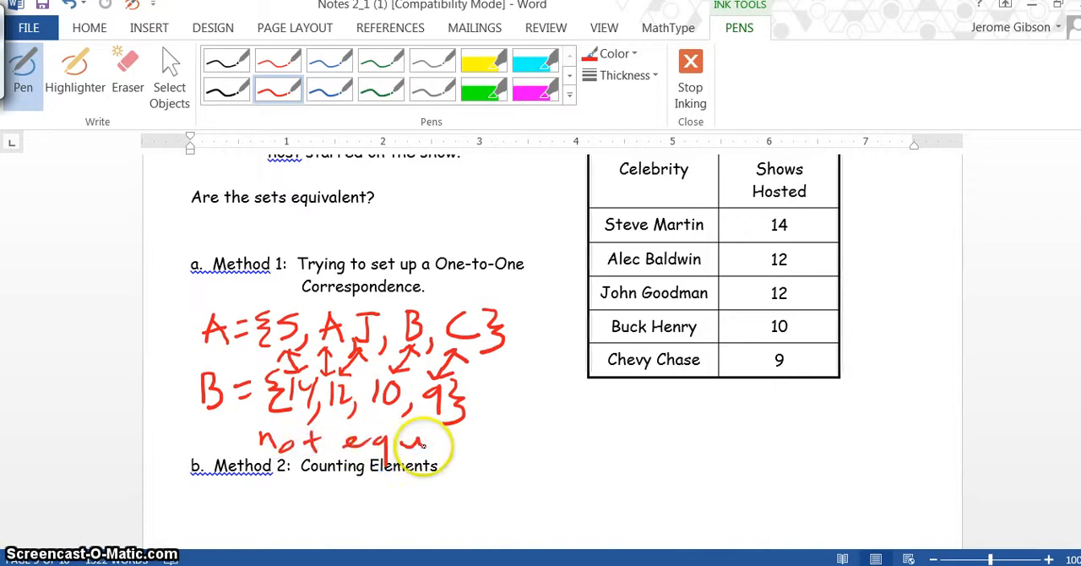
left_click_drag(422, 439, 498, 439)
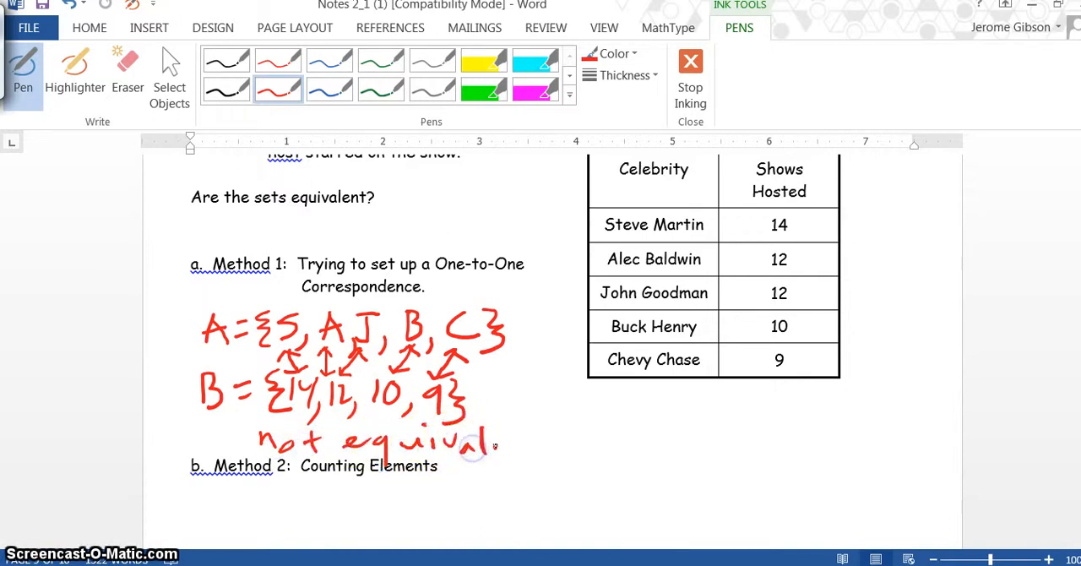
left_click_drag(485, 443, 558, 443)
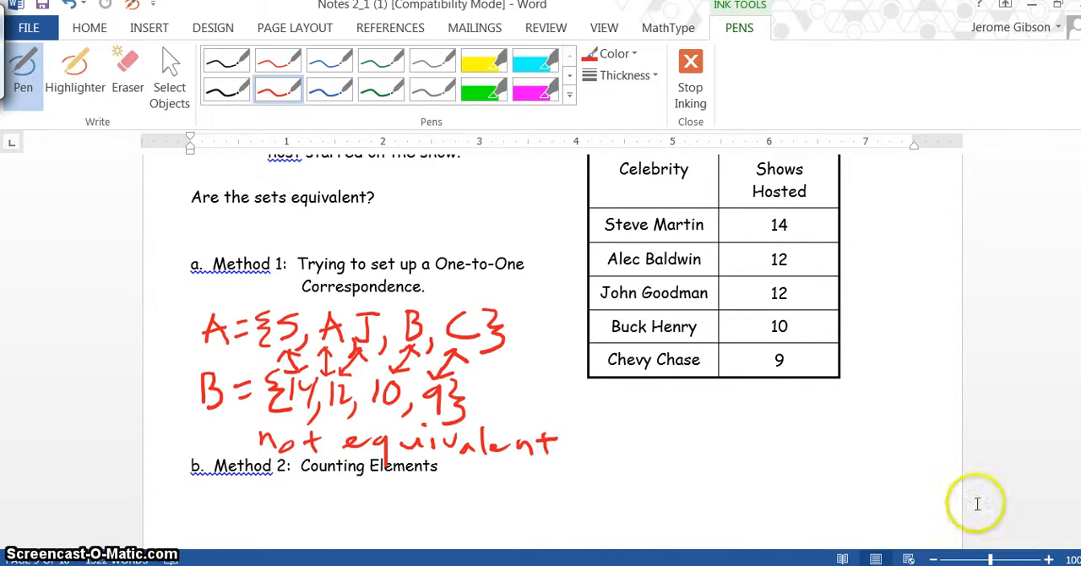
scroll("down", 3)
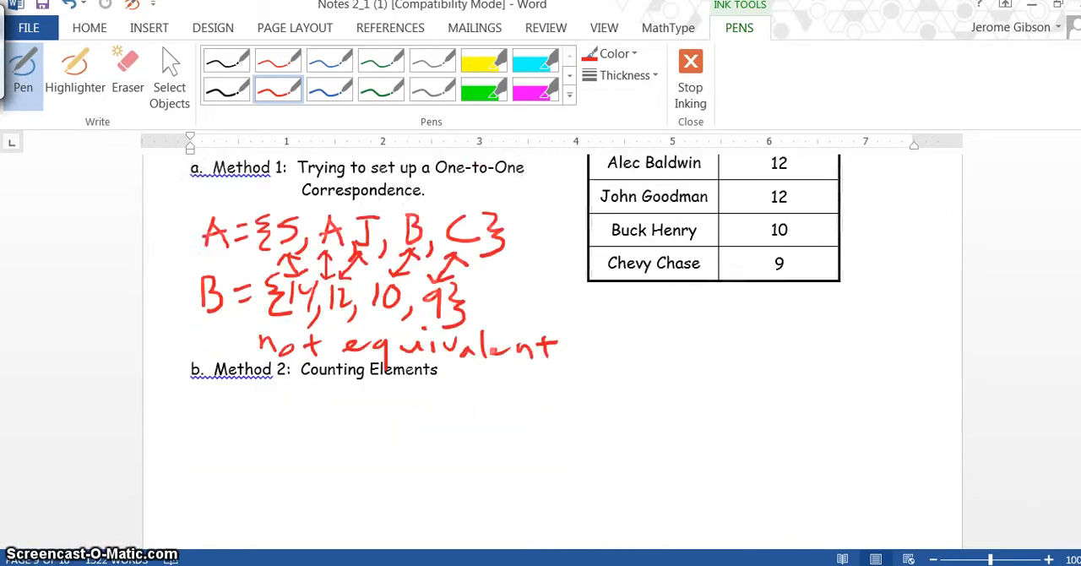
Ink n(A) = 5, n(B) = 4 and 'not equivalent' in red under Method 2: Counting Elements
scroll("down", 3)
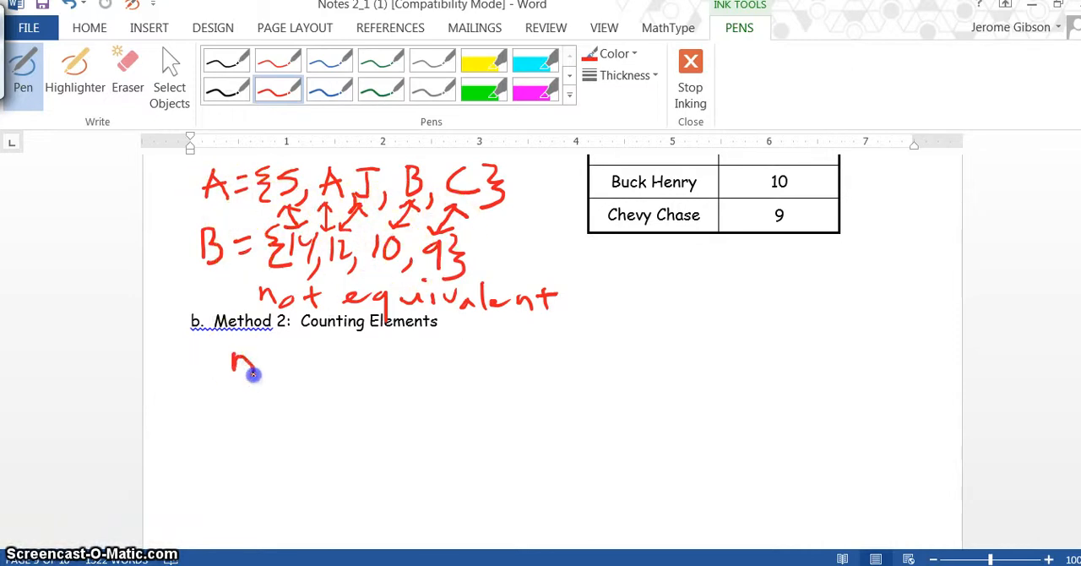
left_click_drag(262, 372, 309, 347)
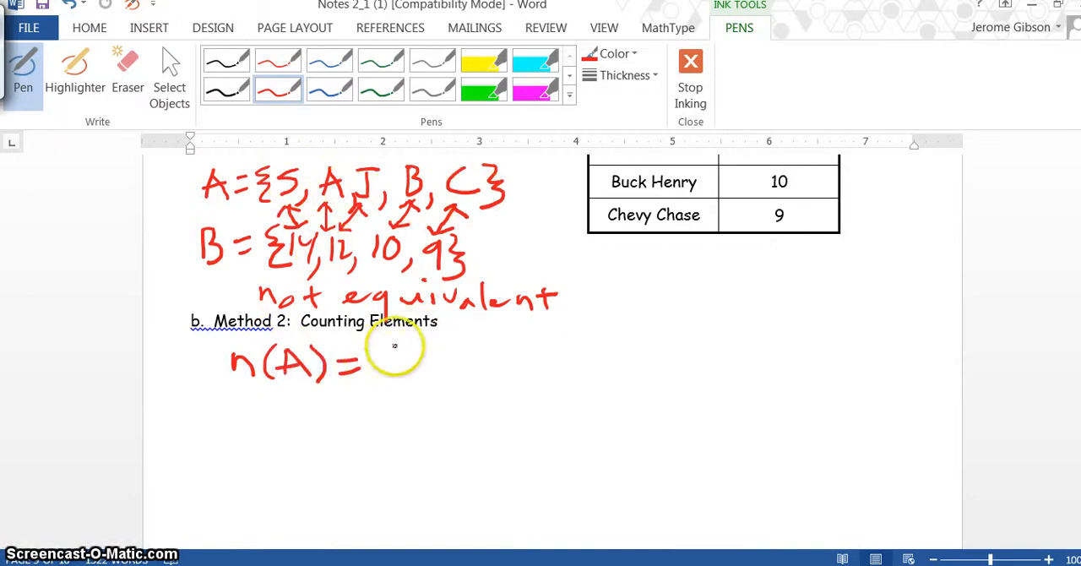
left_click_drag(376, 355, 393, 371)
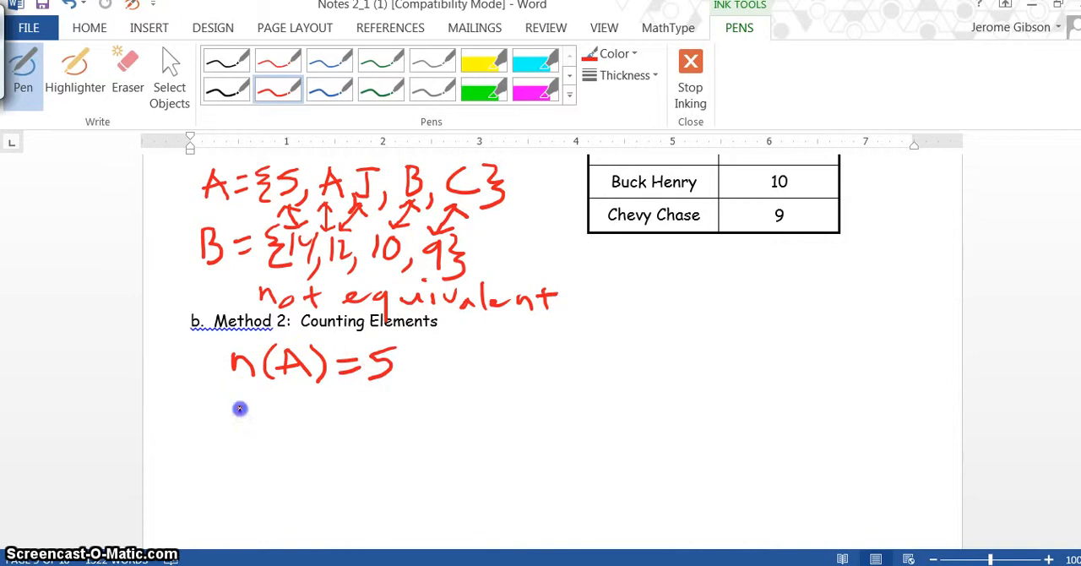
left_click_drag(241, 414, 317, 427)
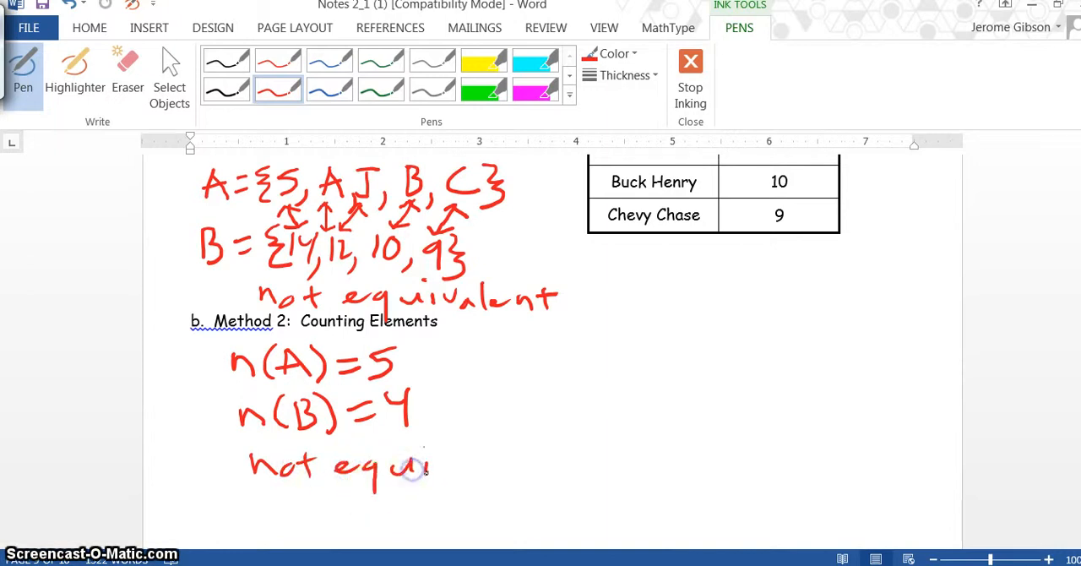
left_click_drag(427, 469, 507, 469)
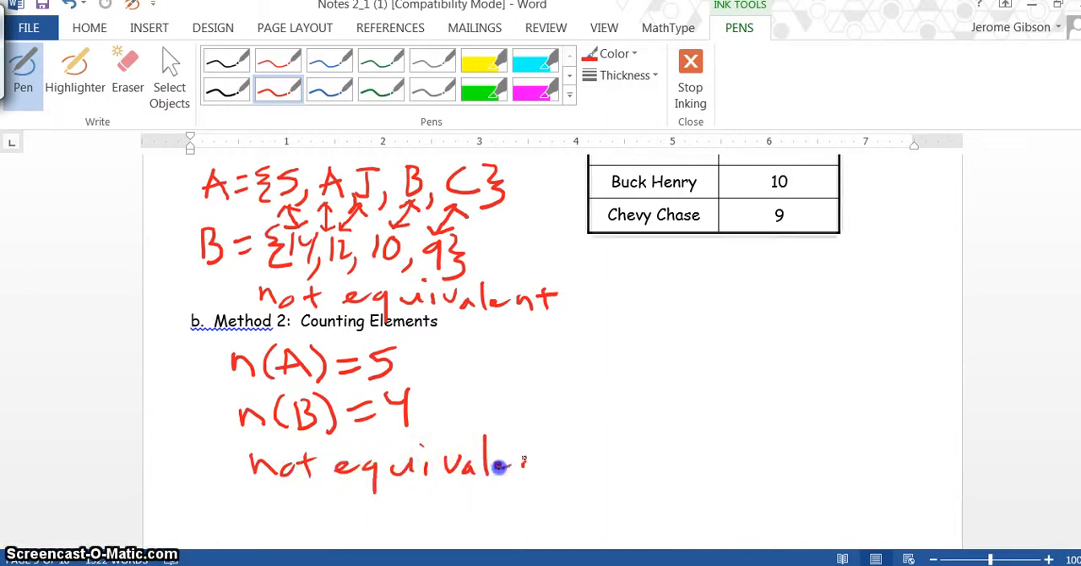
left_click_drag(507, 460, 566, 460)
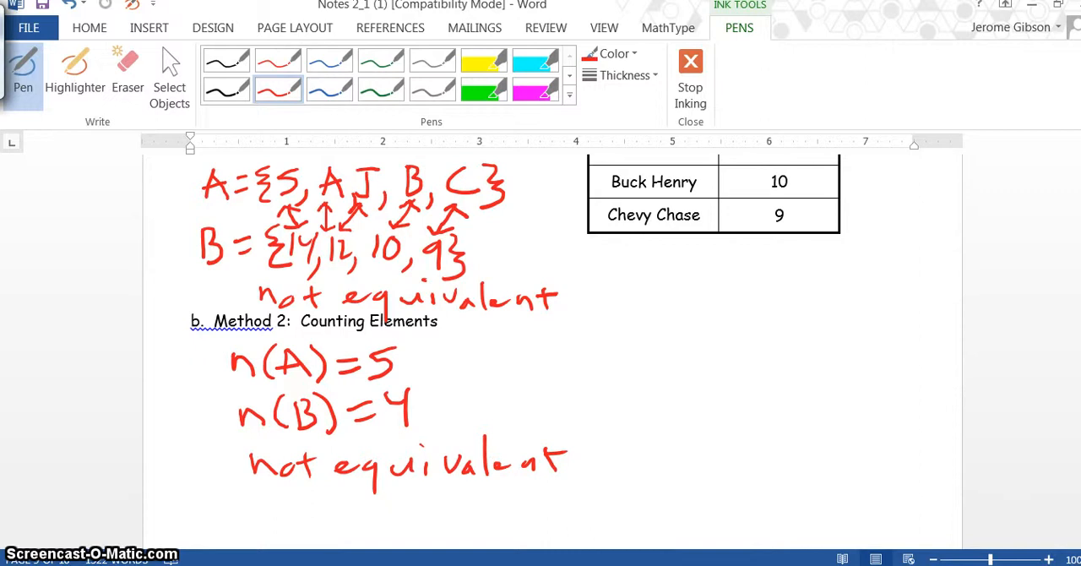
scroll("down", 3)
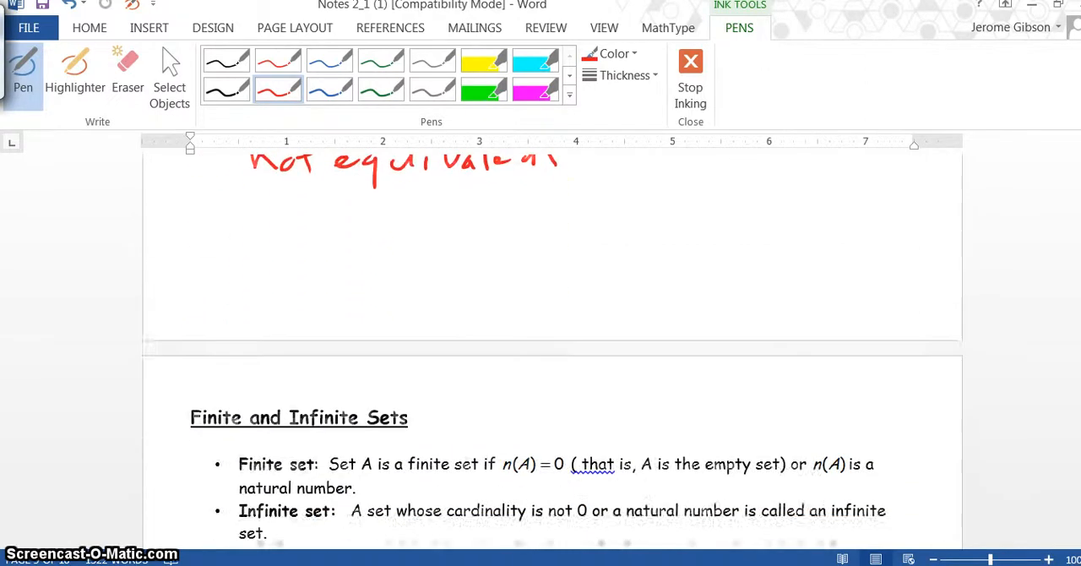
scroll("down", 3)
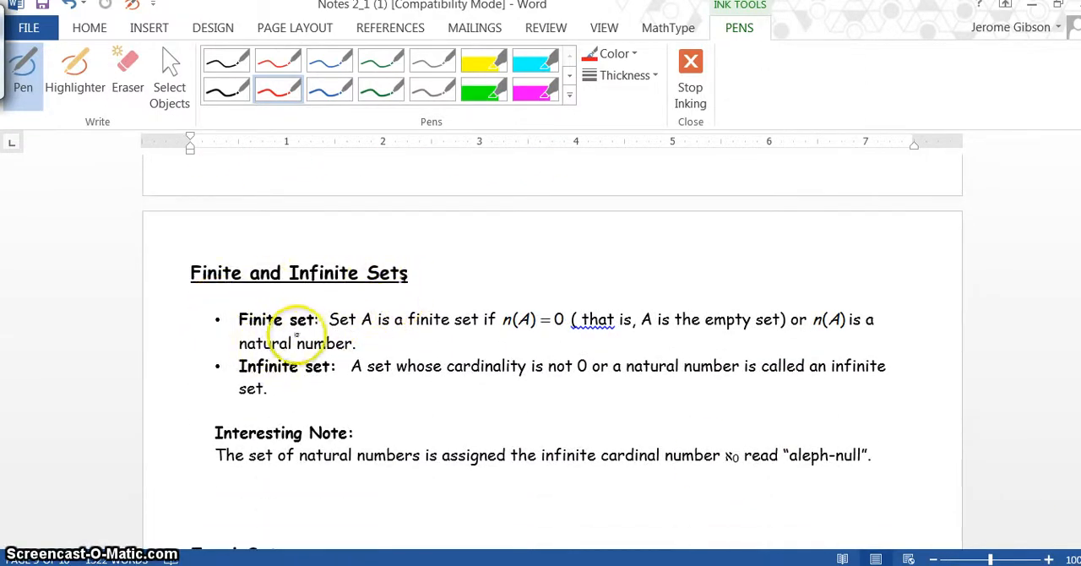
mouse_move(400, 332)
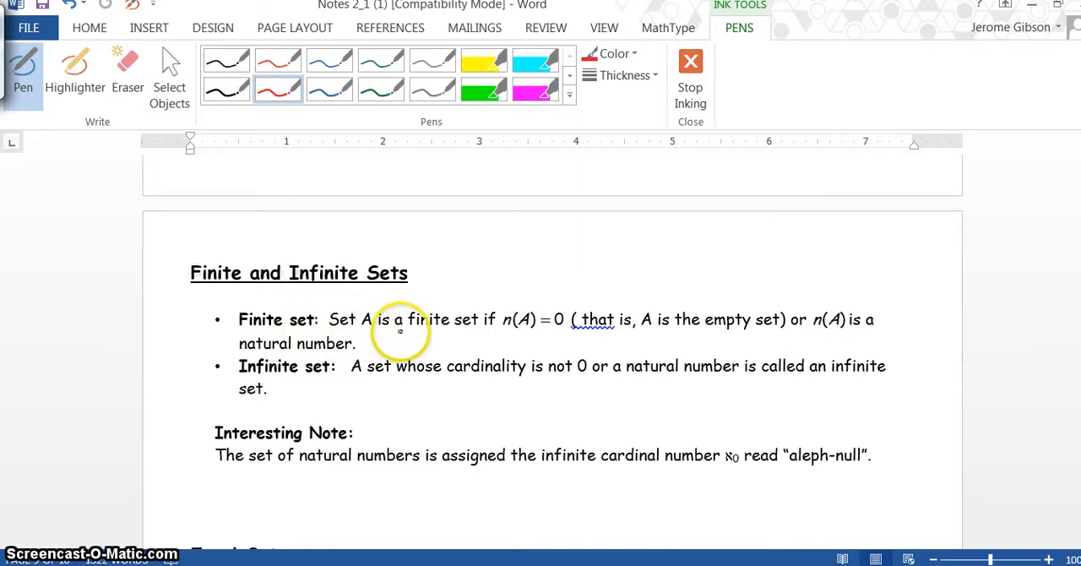
mouse_move(513, 330)
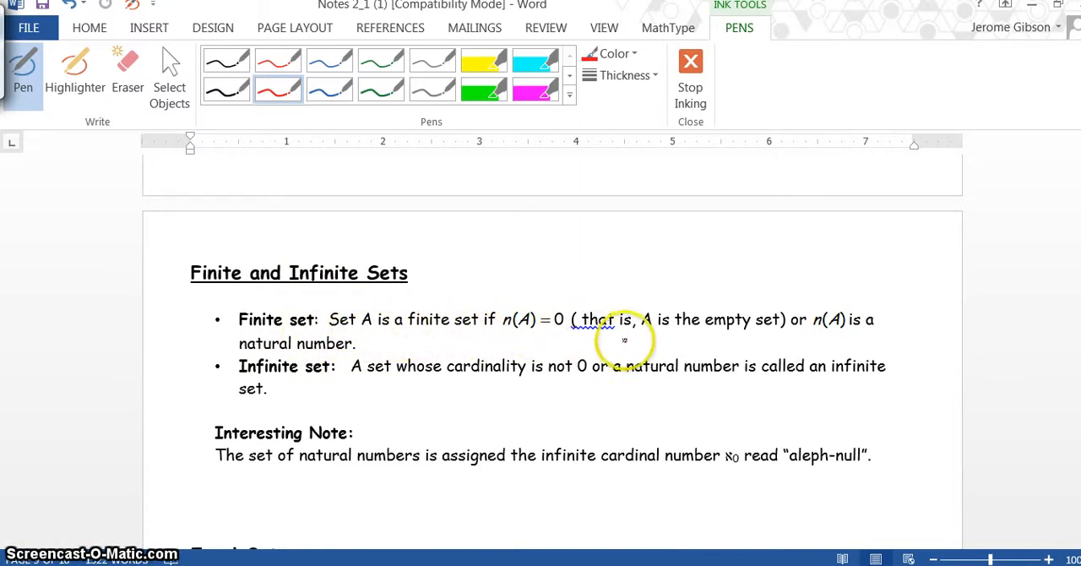
mouse_move(785, 334)
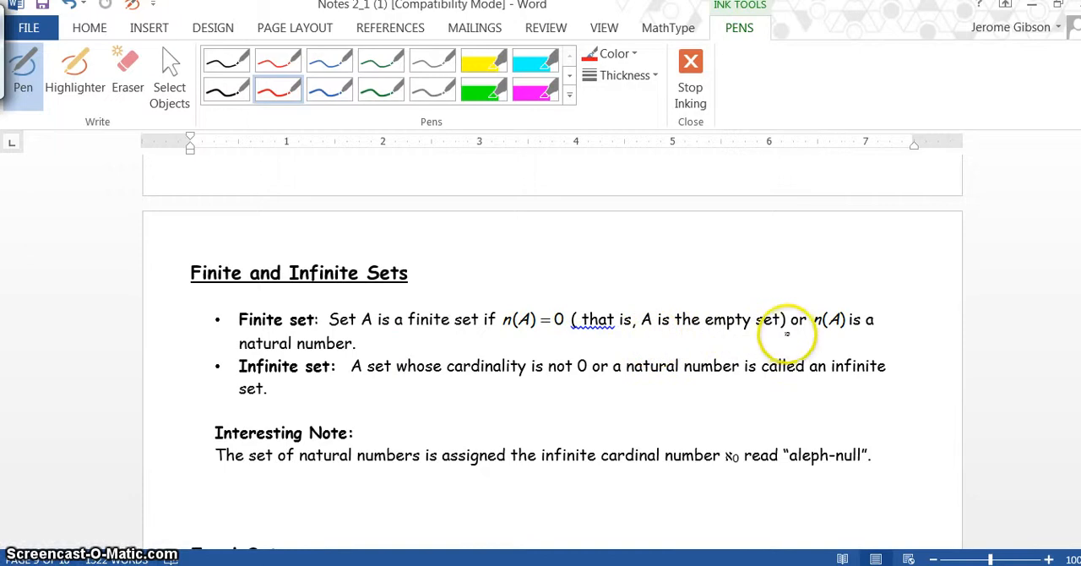
mouse_move(725, 332)
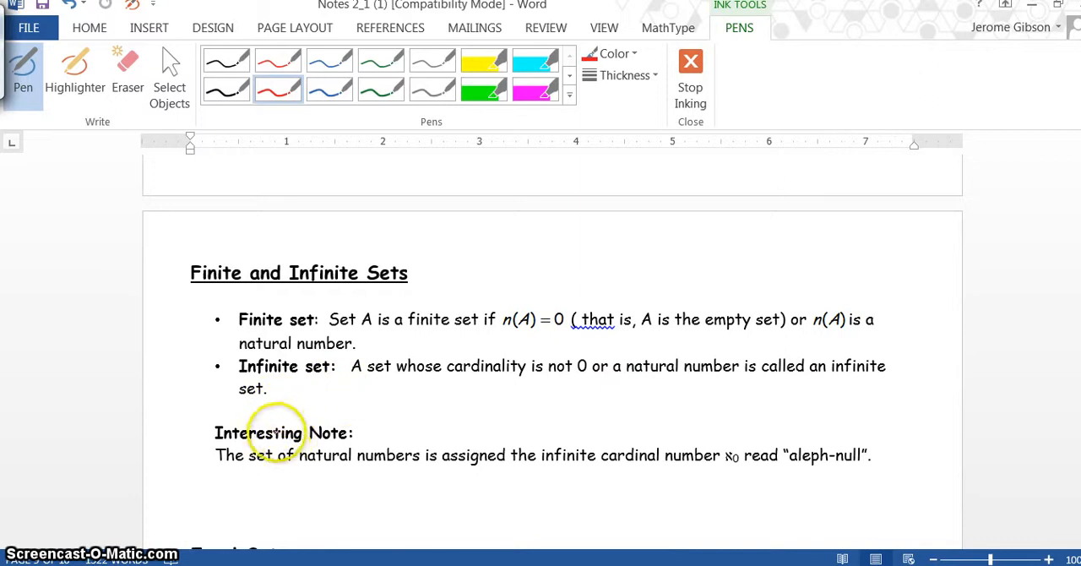
mouse_move(391, 465)
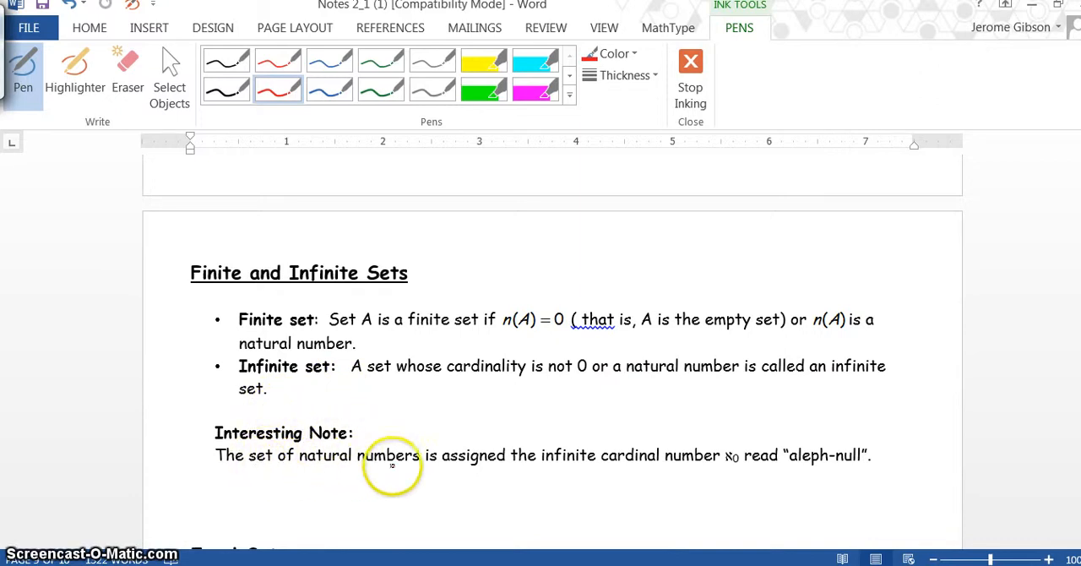
mouse_move(645, 473)
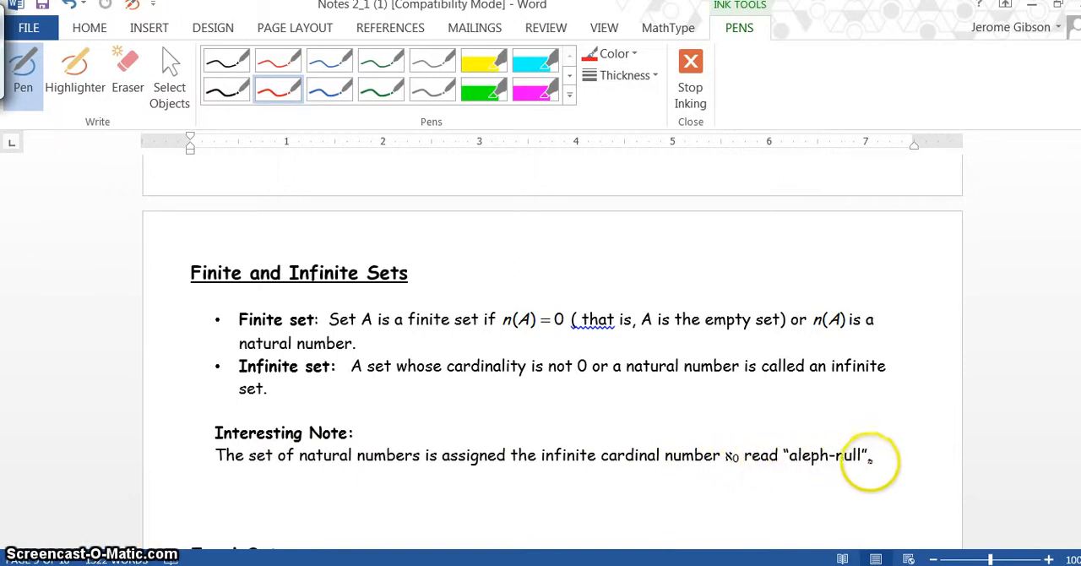
Scroll down to the Equal Sets definition and its must-be-equivalent note
scroll("down", 3)
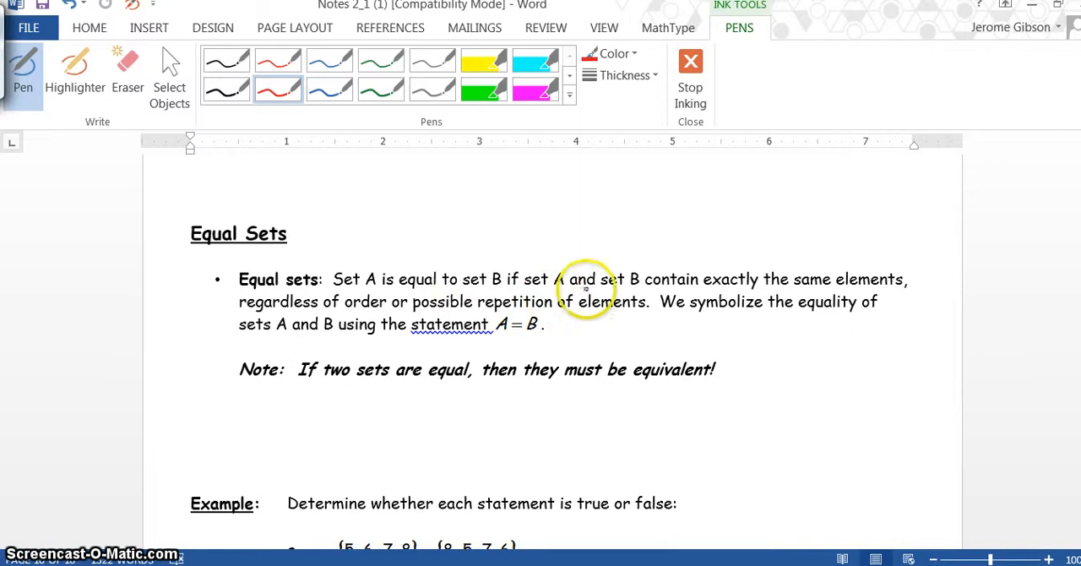
mouse_move(793, 296)
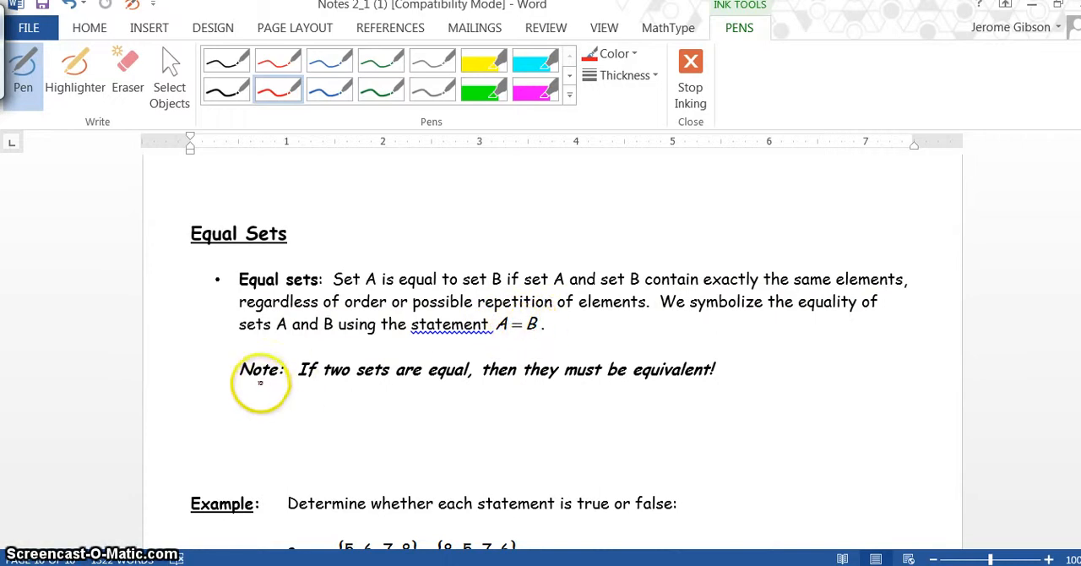
mouse_move(515, 383)
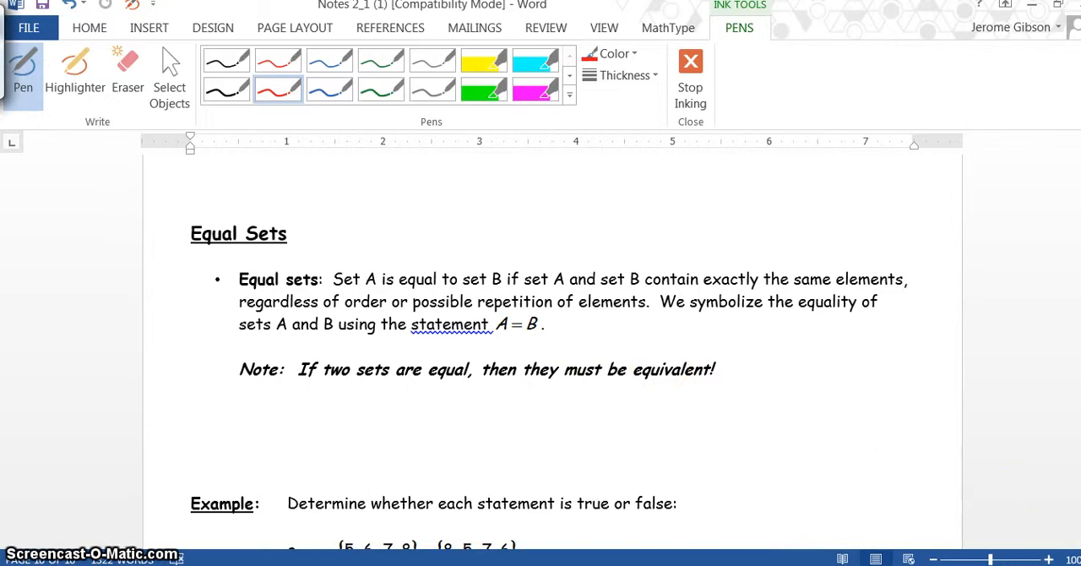
Scroll to the Equal Sets example's true-or-false statements a and b
scroll("down", 3)
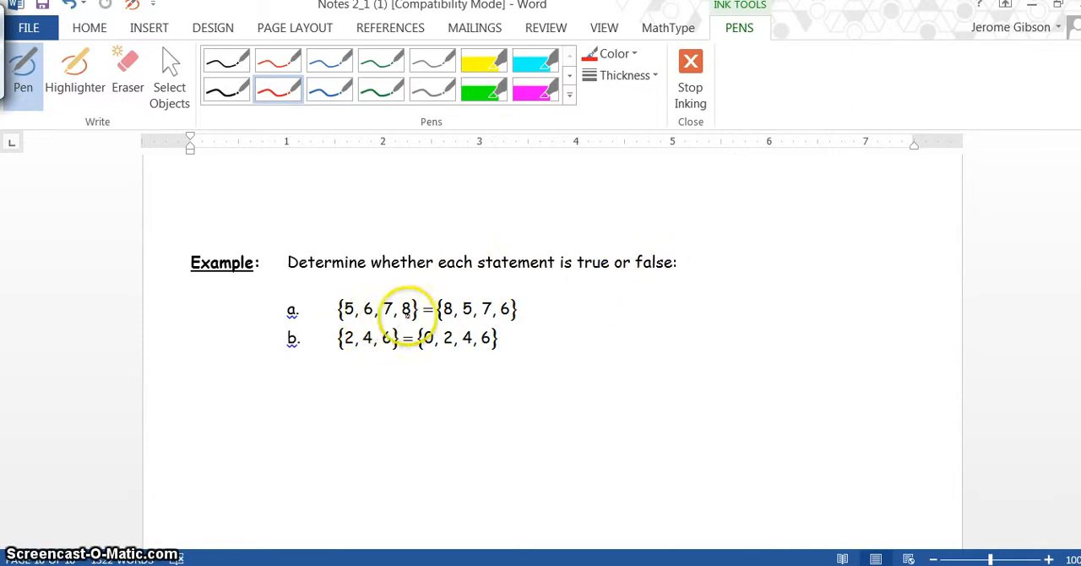
left_click_drag(439, 330, 520, 296)
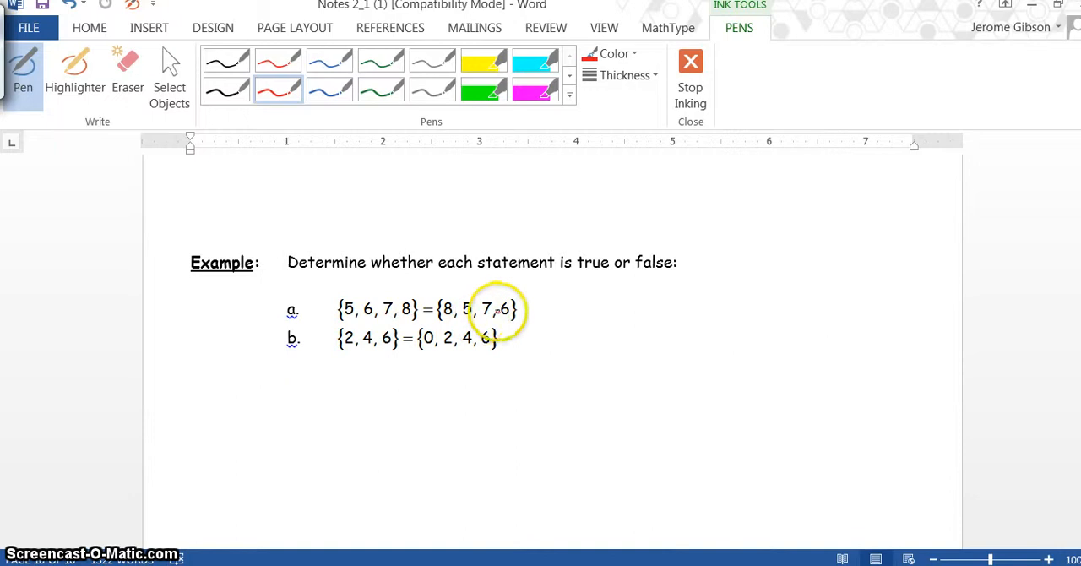